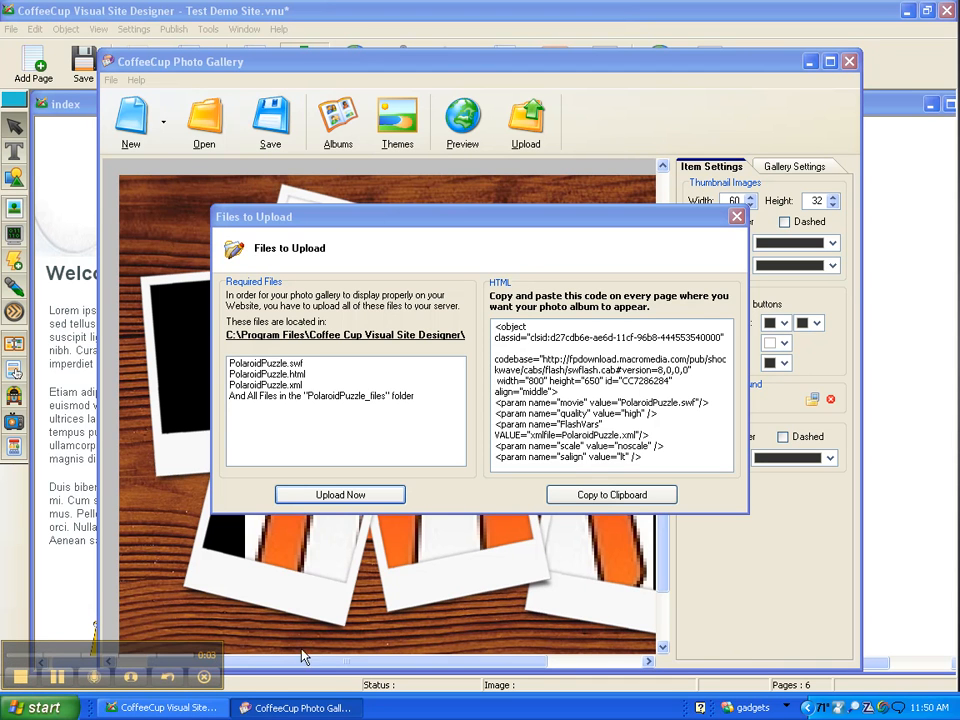
{"action": "mouse_move", "coordinate": [322, 653]}
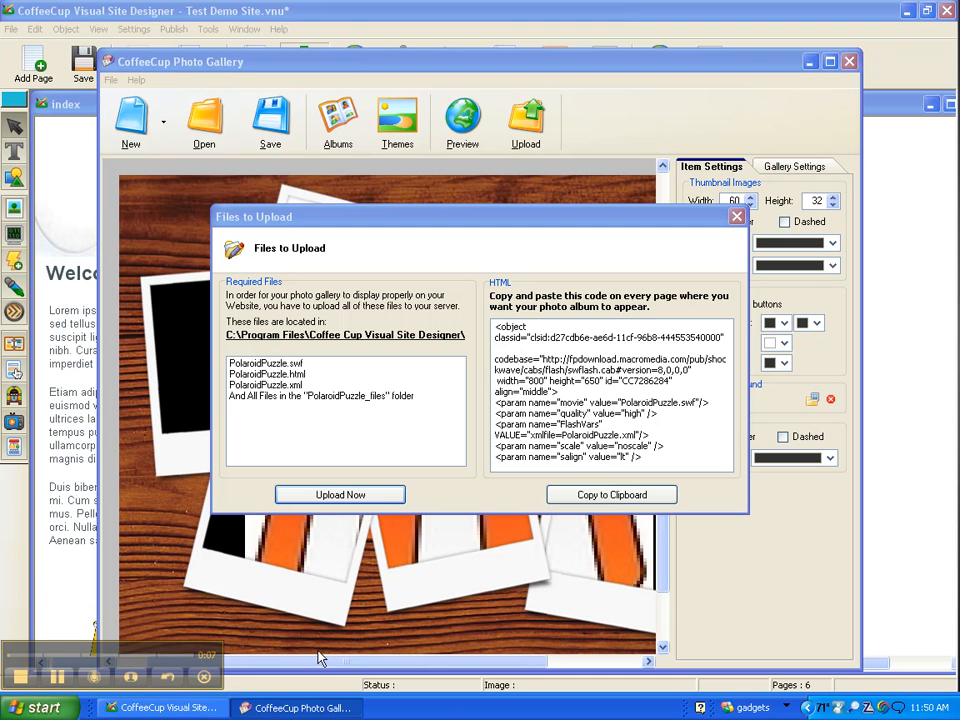
{"action": "mouse_move", "coordinate": [395, 614]}
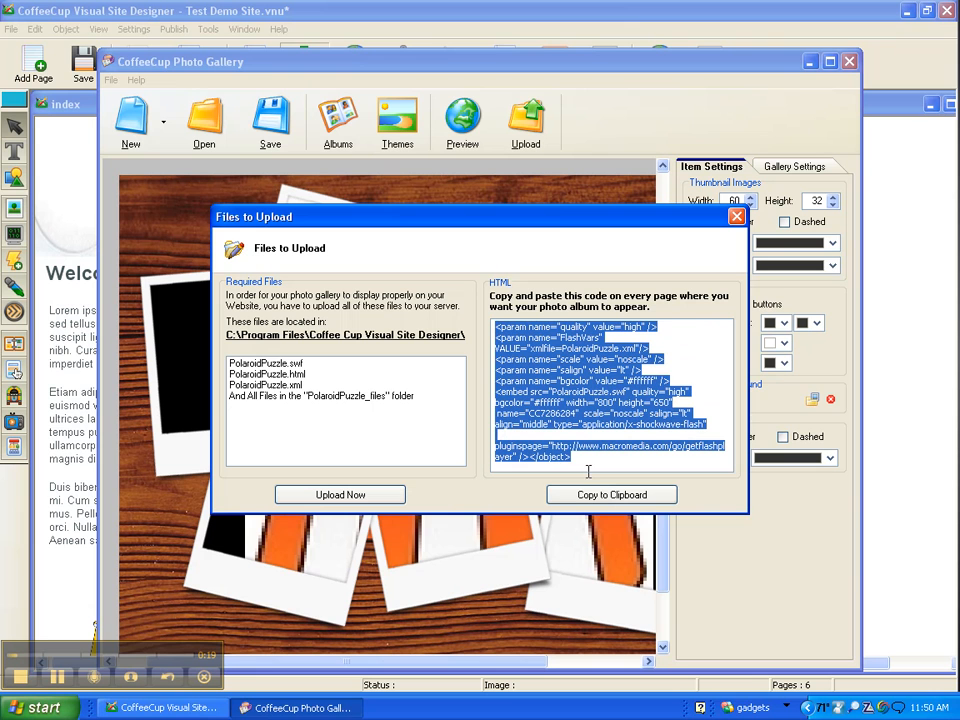
{"action": "mouse_move", "coordinate": [588, 476]}
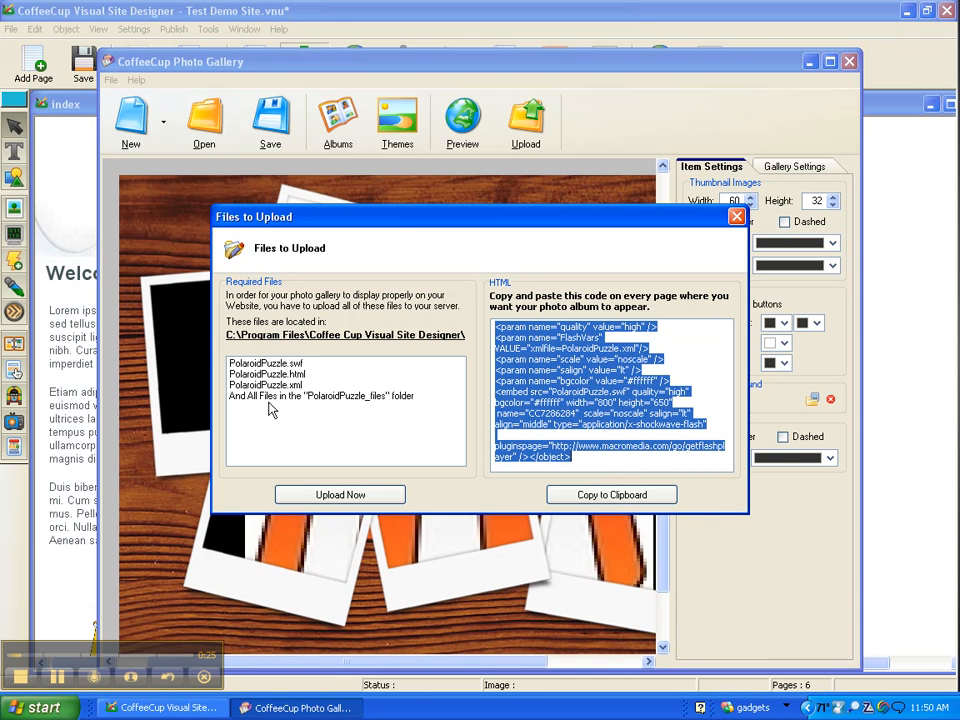
{"action": "mouse_move", "coordinate": [268, 408]}
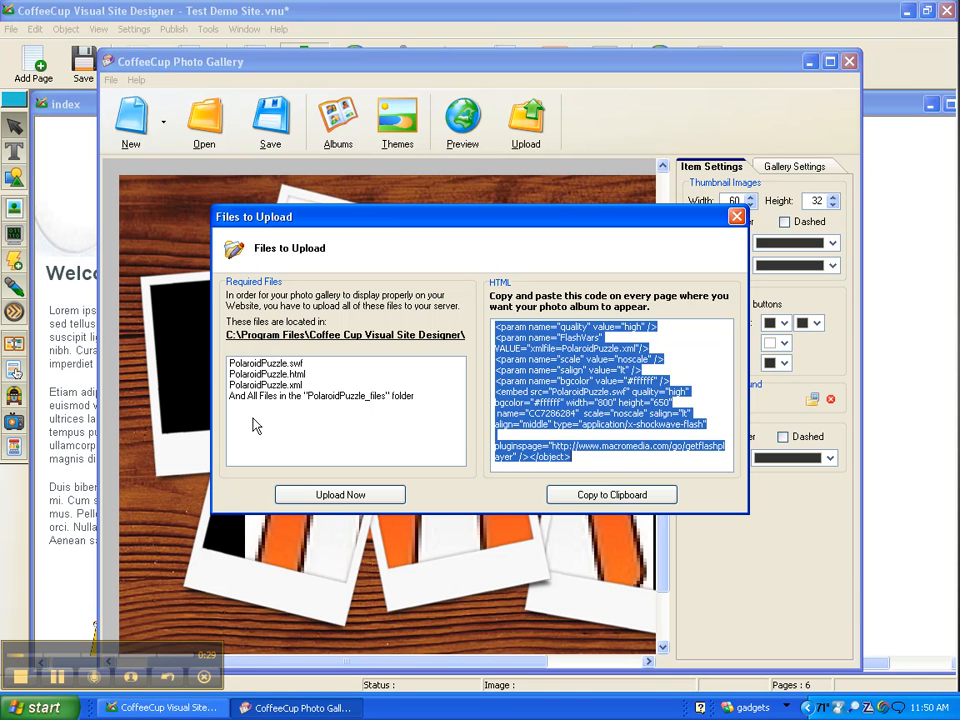
{"action": "mouse_move", "coordinate": [335, 435]}
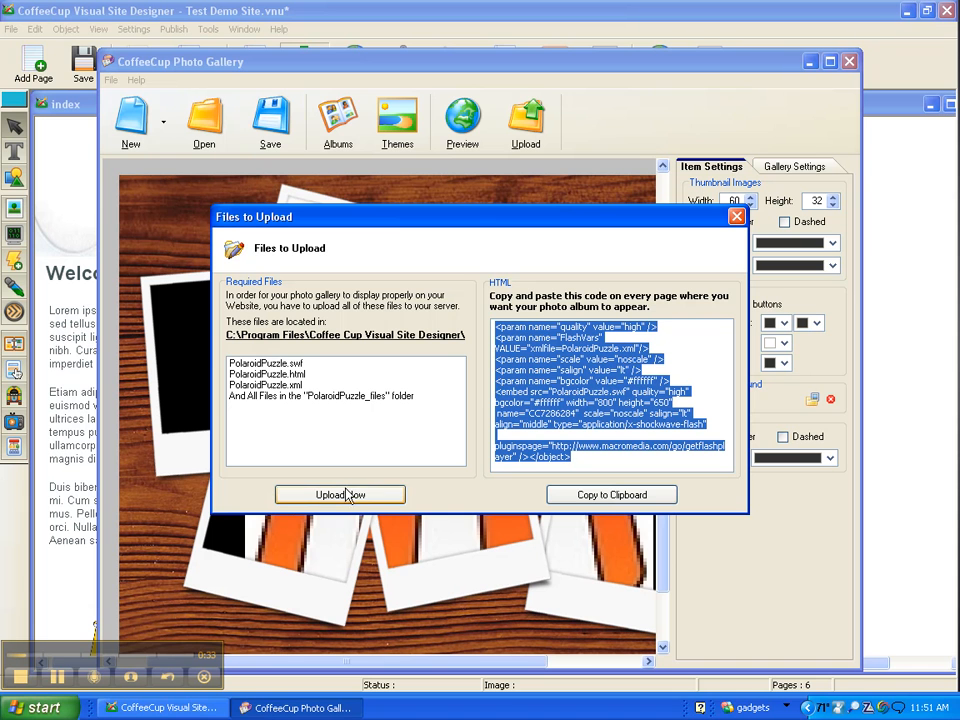
{"action": "mouse_move", "coordinate": [310, 500]}
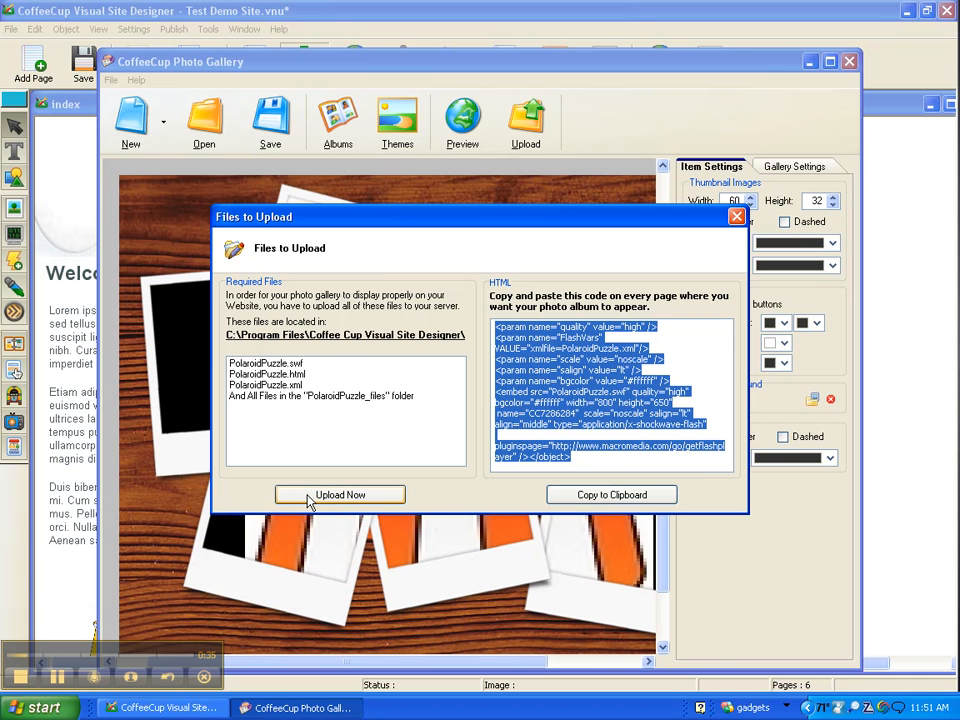
{"action": "mouse_move", "coordinate": [55, 681]}
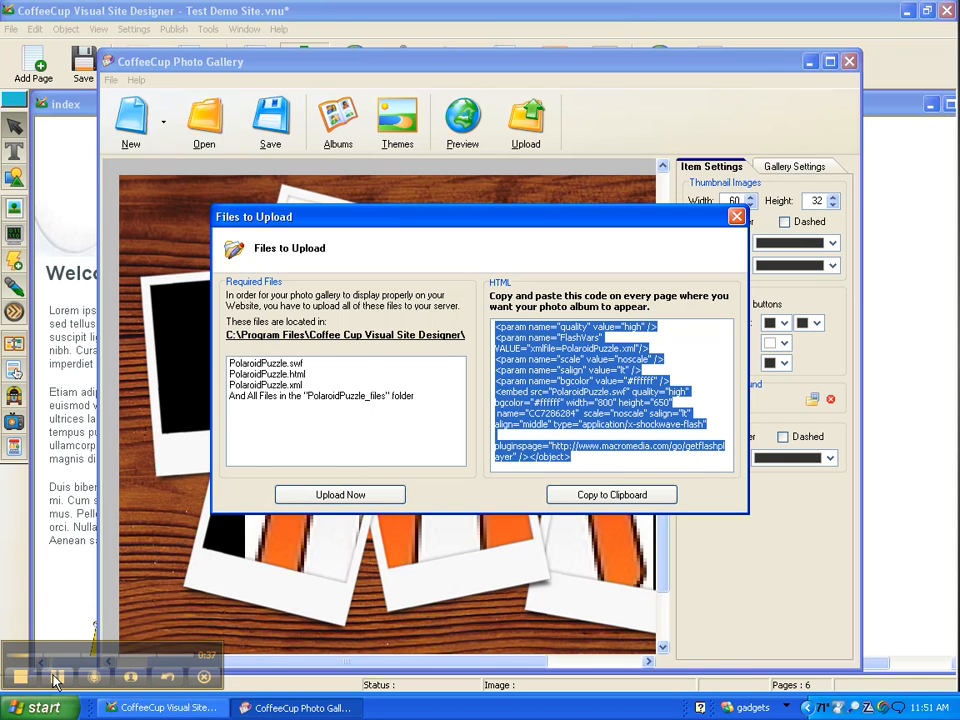
Upload the PolaroidPuzzle gallery files to the remote public_html folder
{"action": "left_click", "coordinate": [339, 494]}
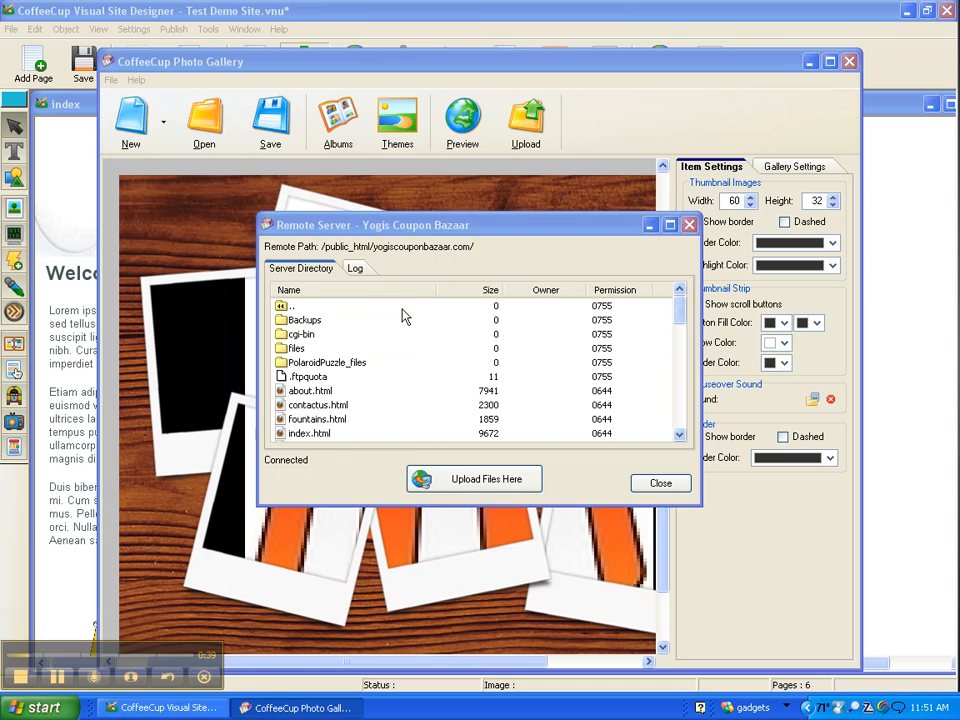
{"action": "left_click", "coordinate": [473, 479]}
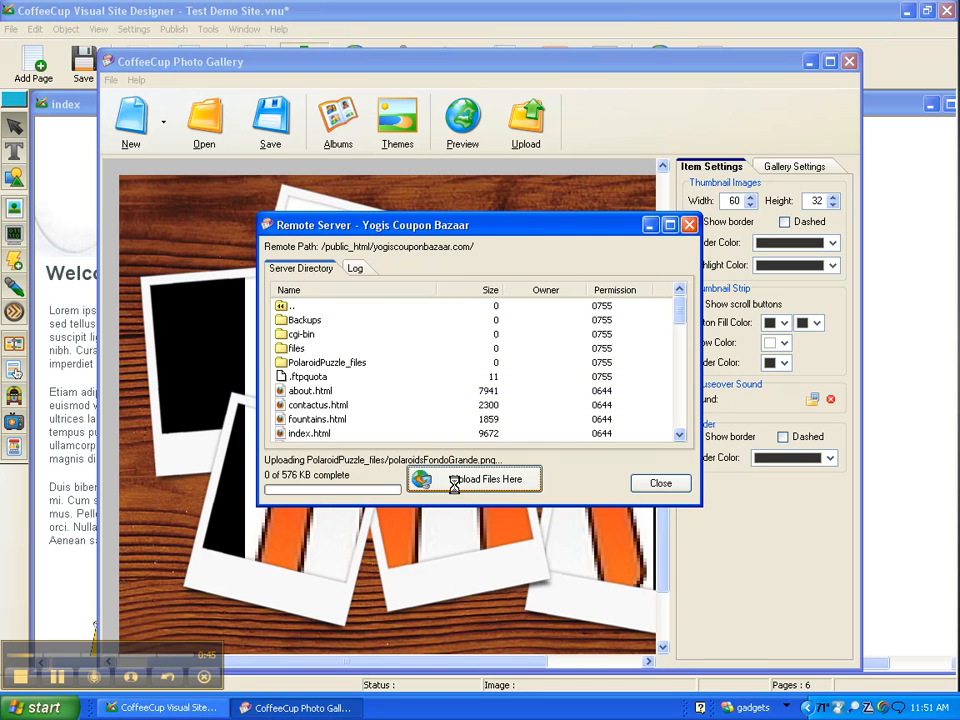
{"action": "left_click", "coordinate": [659, 483]}
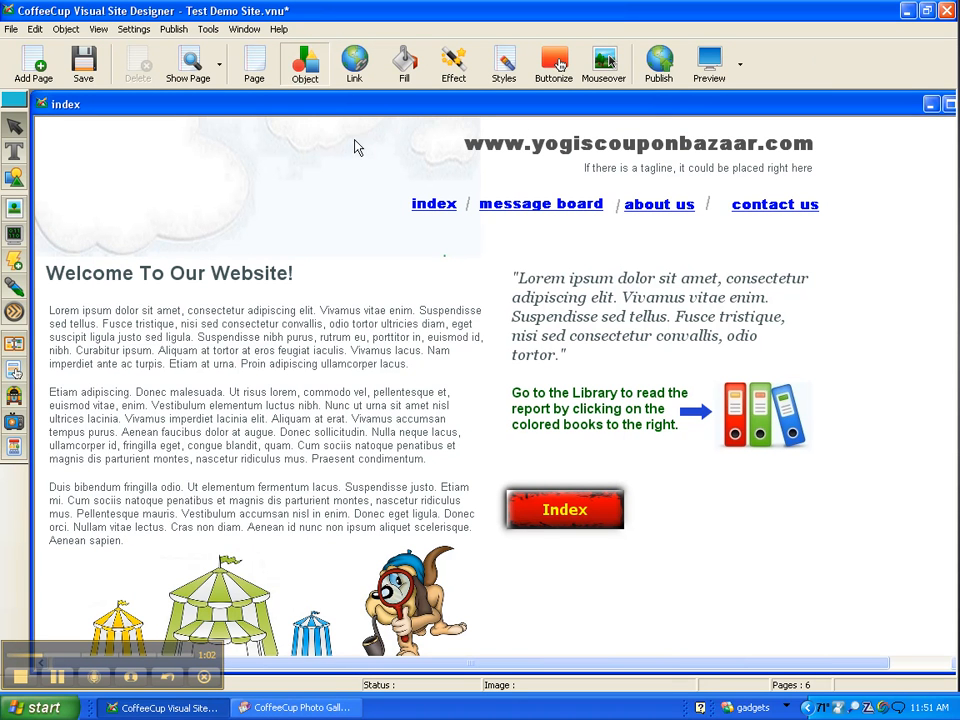
{"action": "mouse_move", "coordinate": [198, 150]}
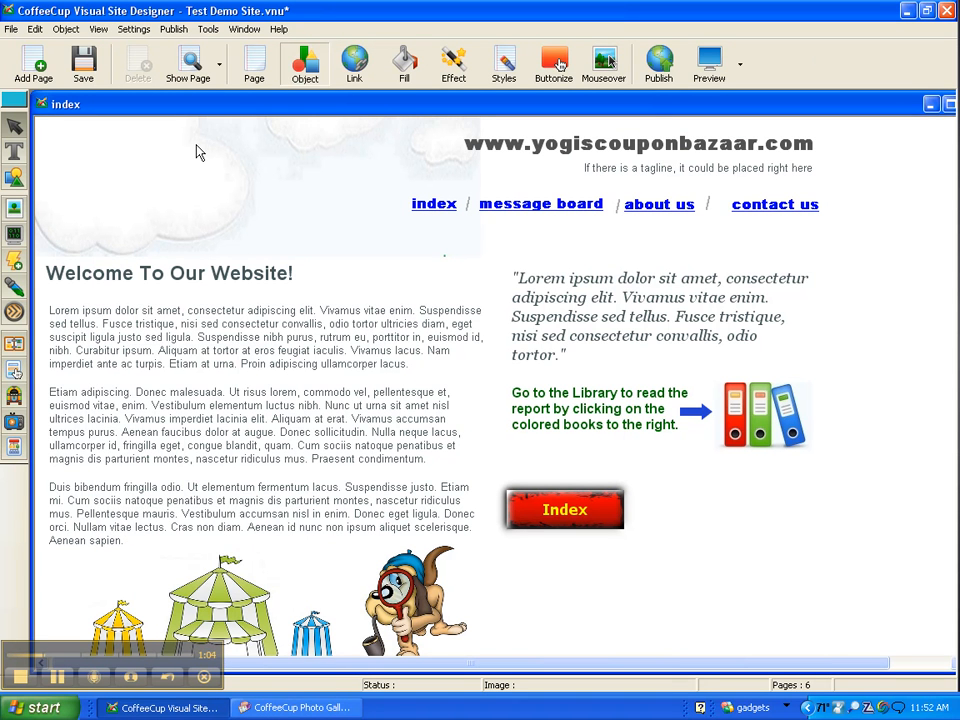
{"action": "mouse_move", "coordinate": [808, 210]}
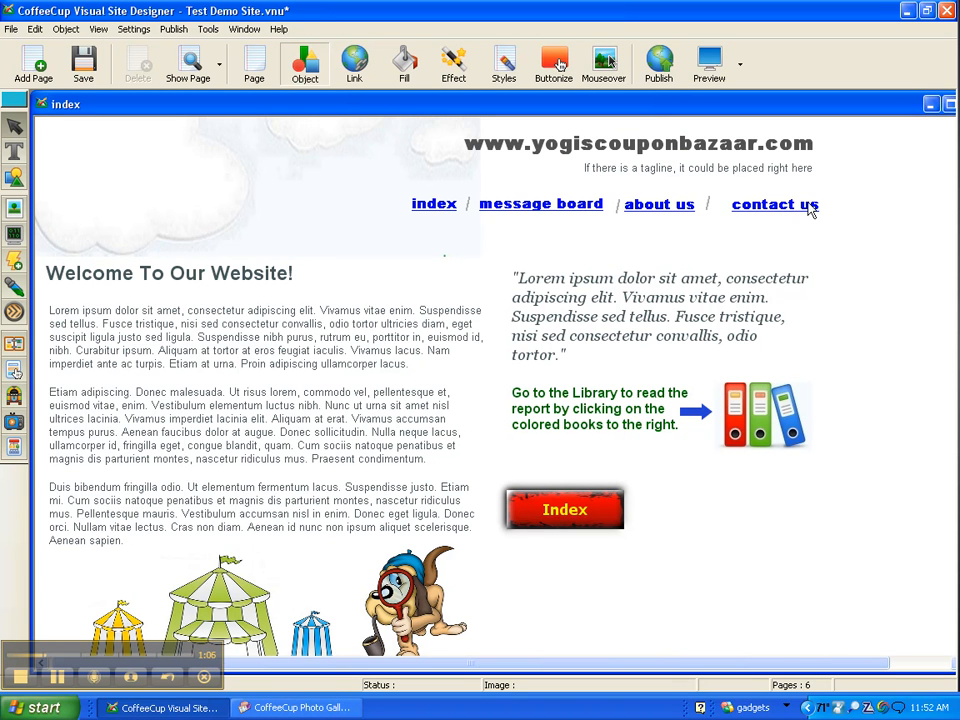
{"action": "mouse_move", "coordinate": [565, 208]}
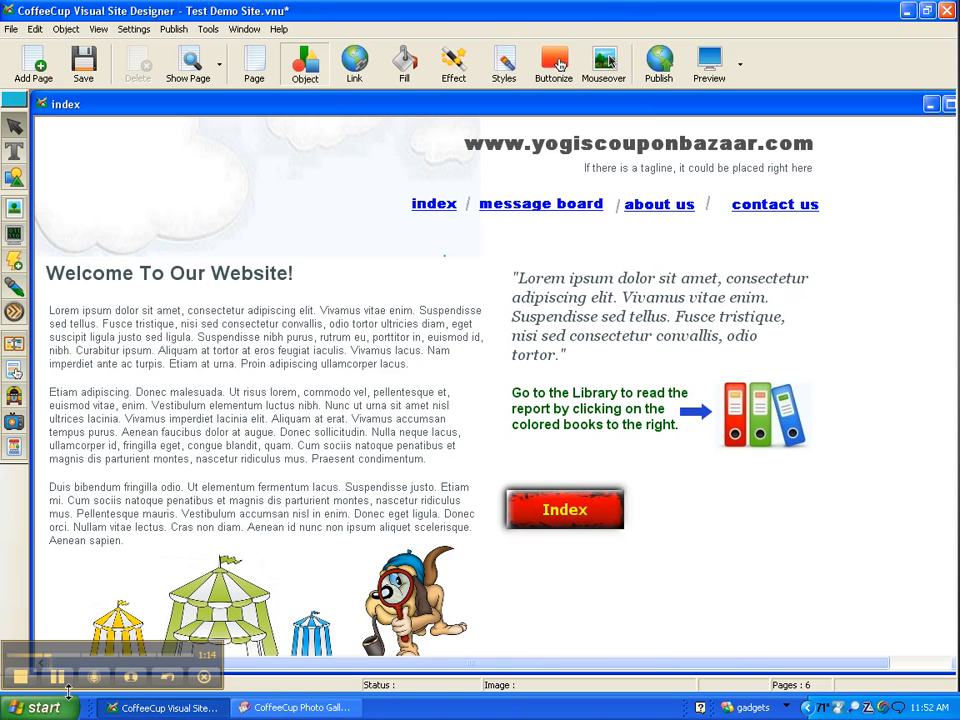
{"action": "left_click", "coordinate": [353, 63]}
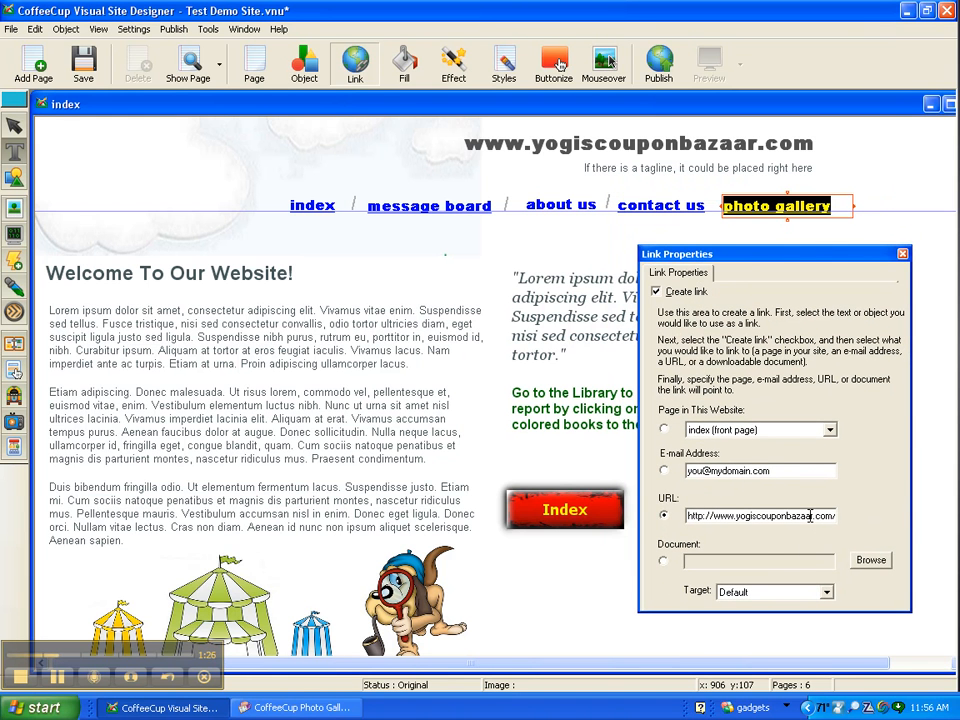
{"action": "mouse_move", "coordinate": [891, 514]}
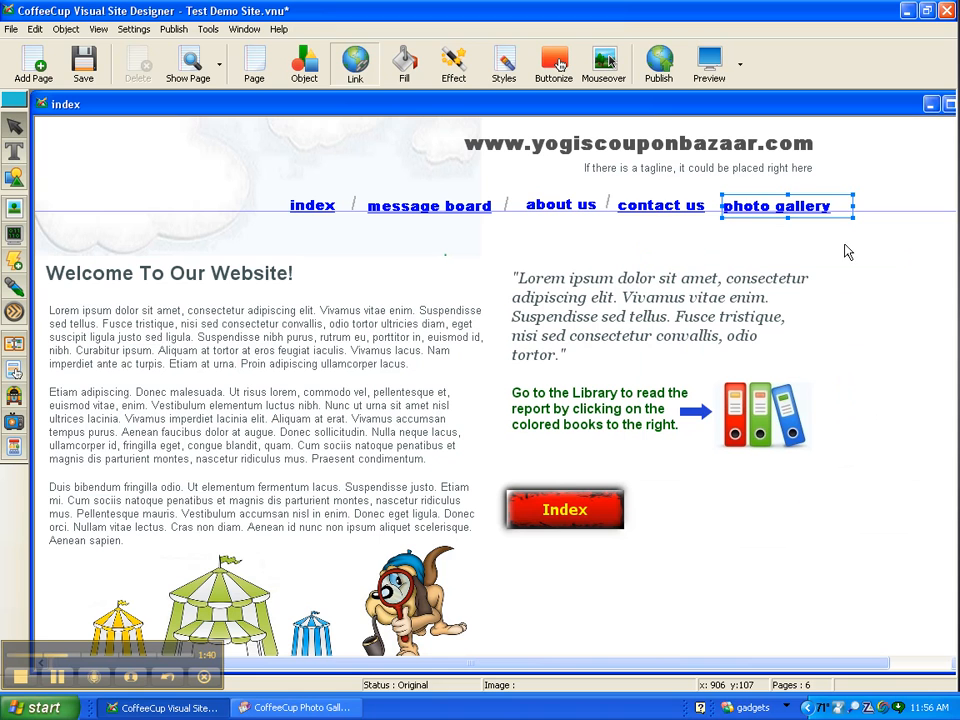
{"action": "mouse_move", "coordinate": [613, 214]}
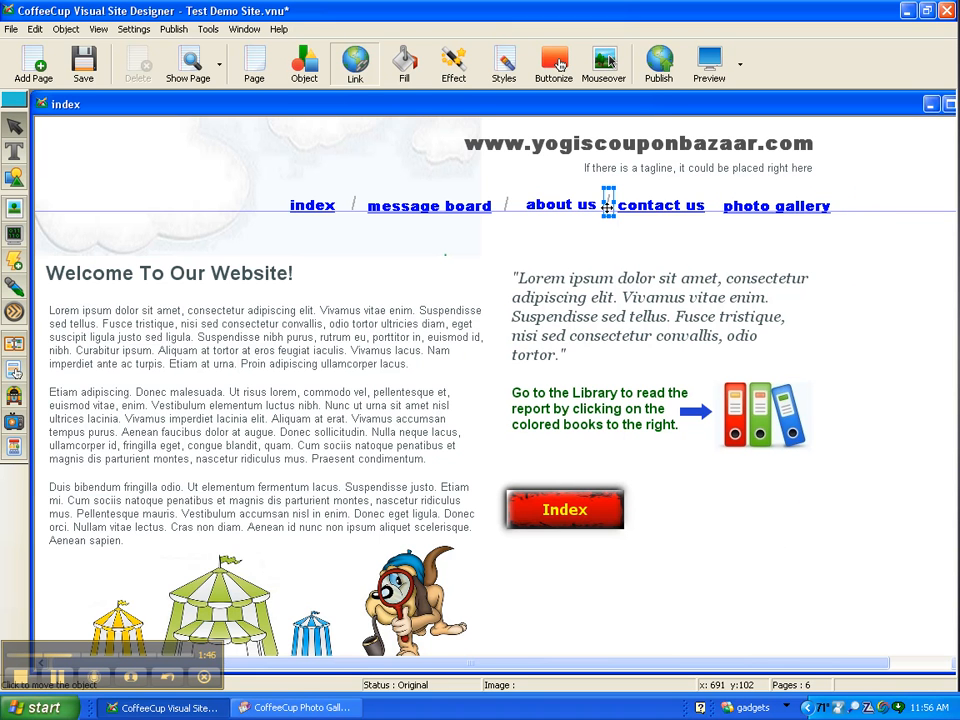
Copy the slash separator and paste it between 'contact us' and 'photo gallery'
{"action": "right_click", "coordinate": [608, 205]}
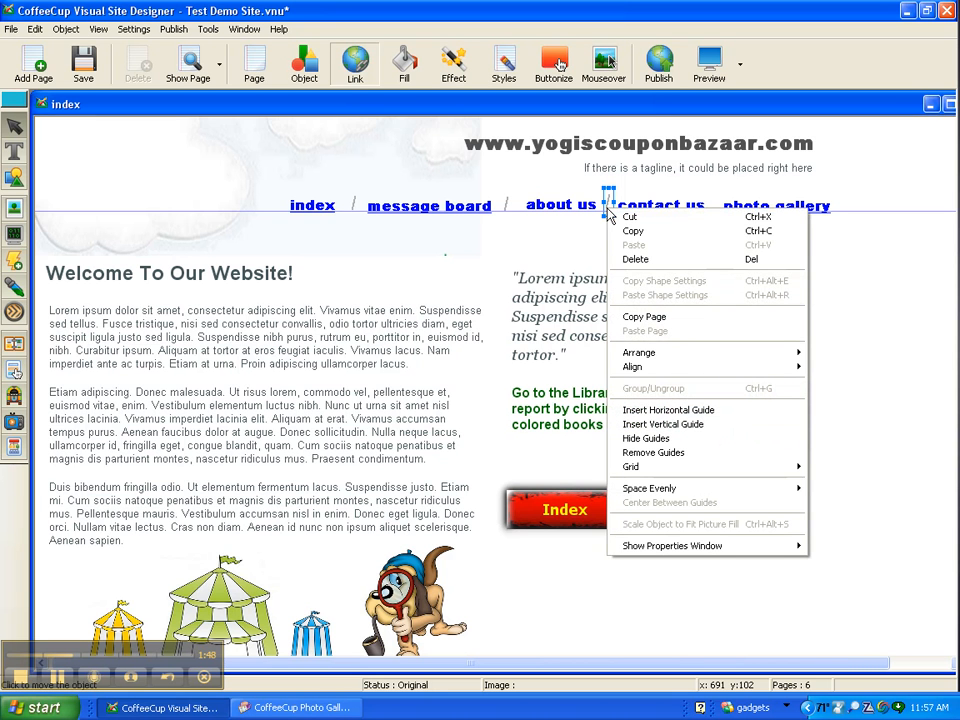
{"action": "left_click", "coordinate": [620, 234]}
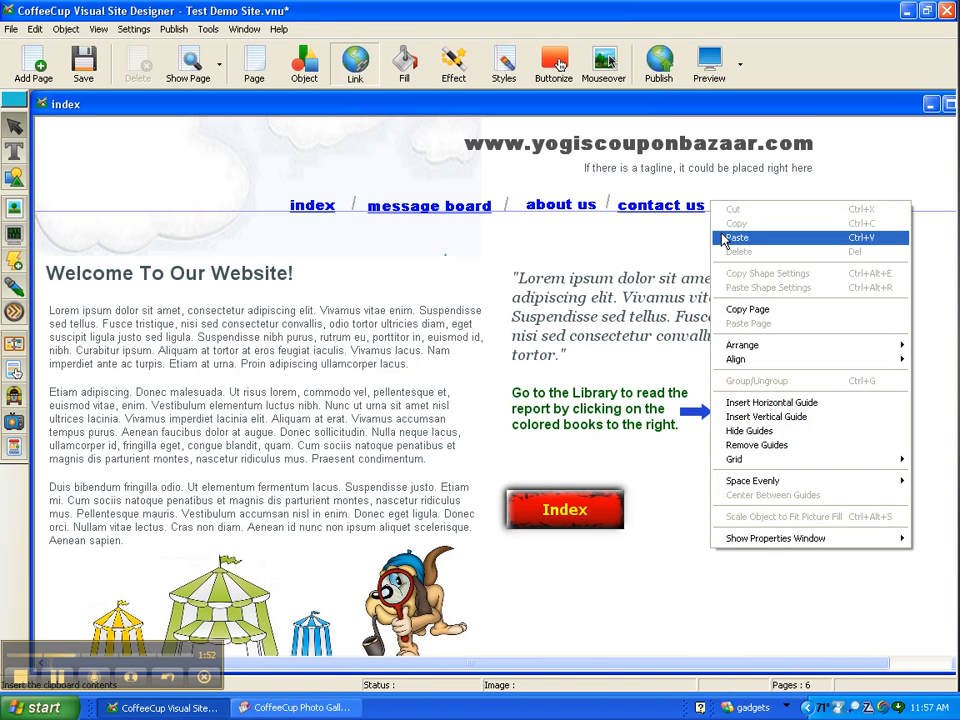
{"action": "left_click", "coordinate": [737, 237]}
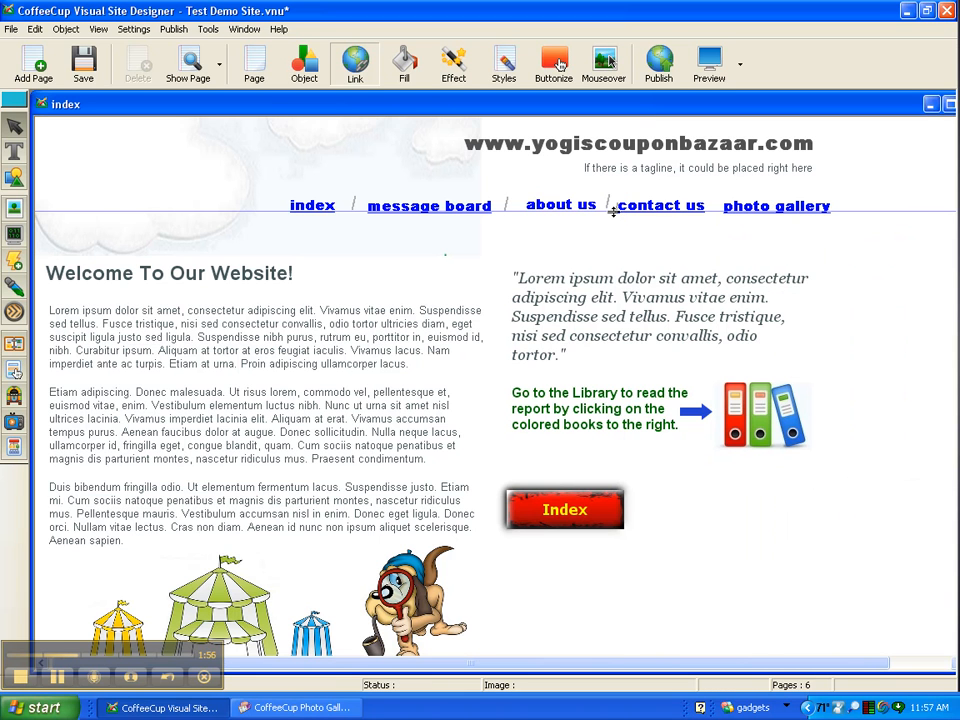
{"action": "left_click", "coordinate": [661, 205]}
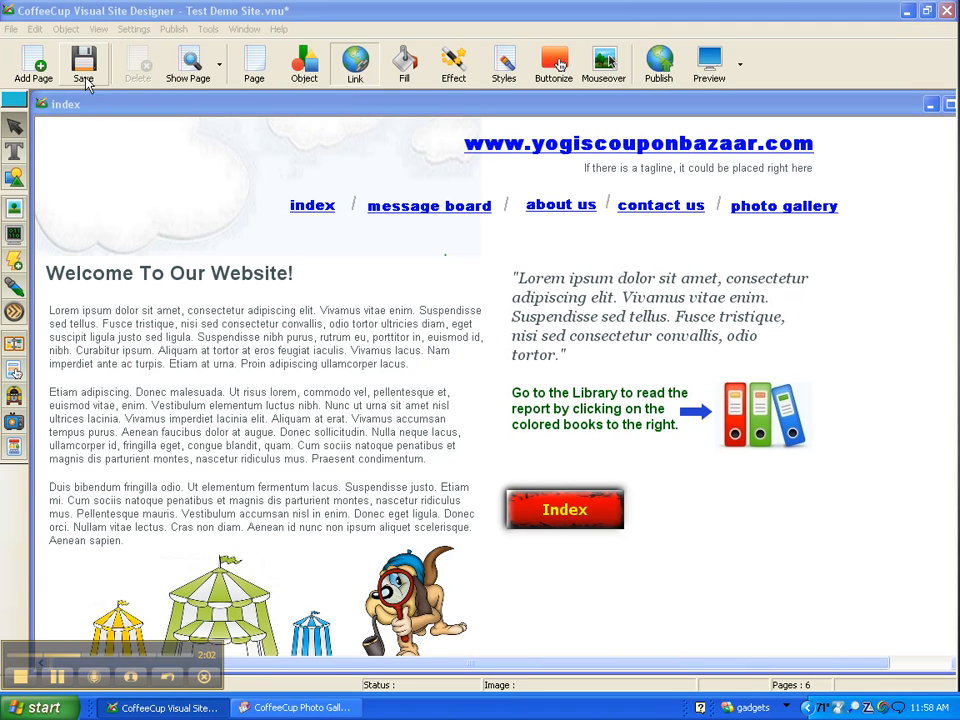
{"action": "left_click", "coordinate": [84, 64]}
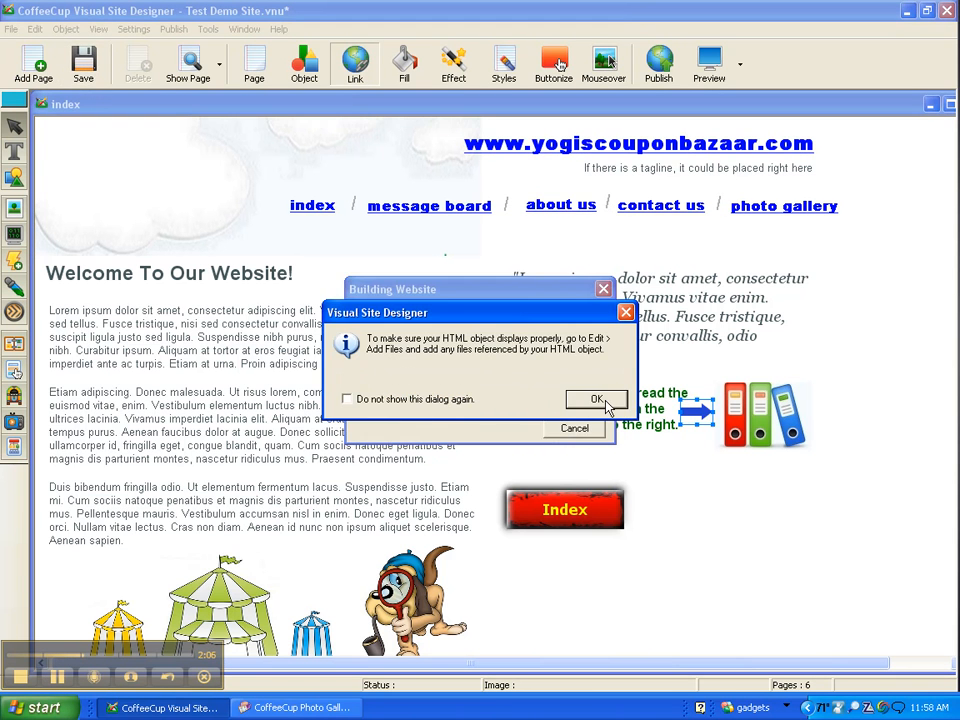
{"action": "left_click", "coordinate": [596, 398]}
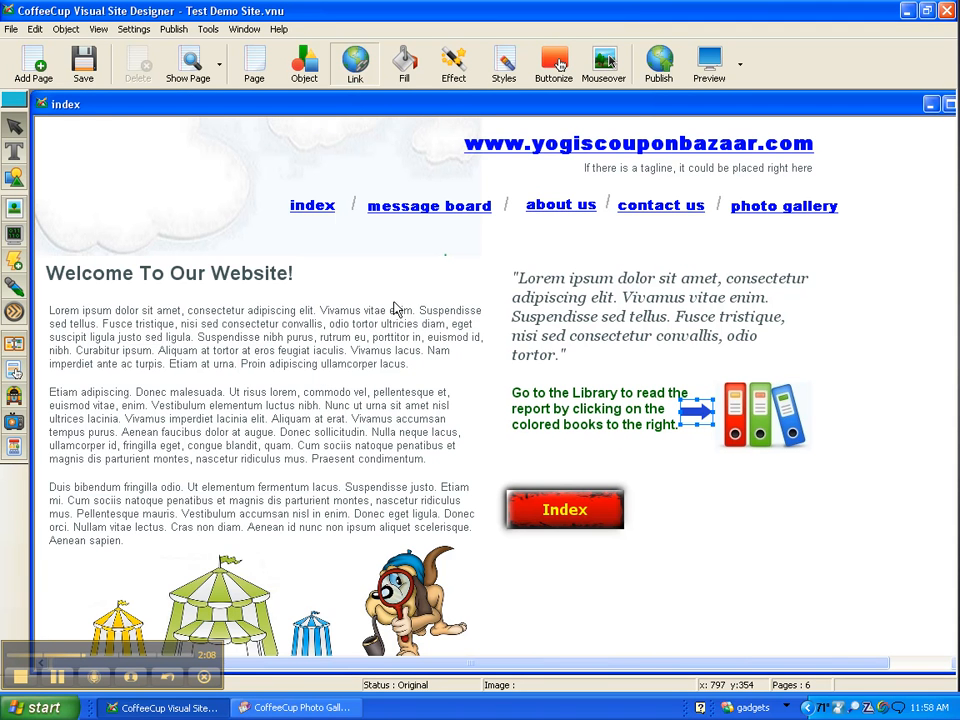
{"action": "mouse_move", "coordinate": [33, 60]}
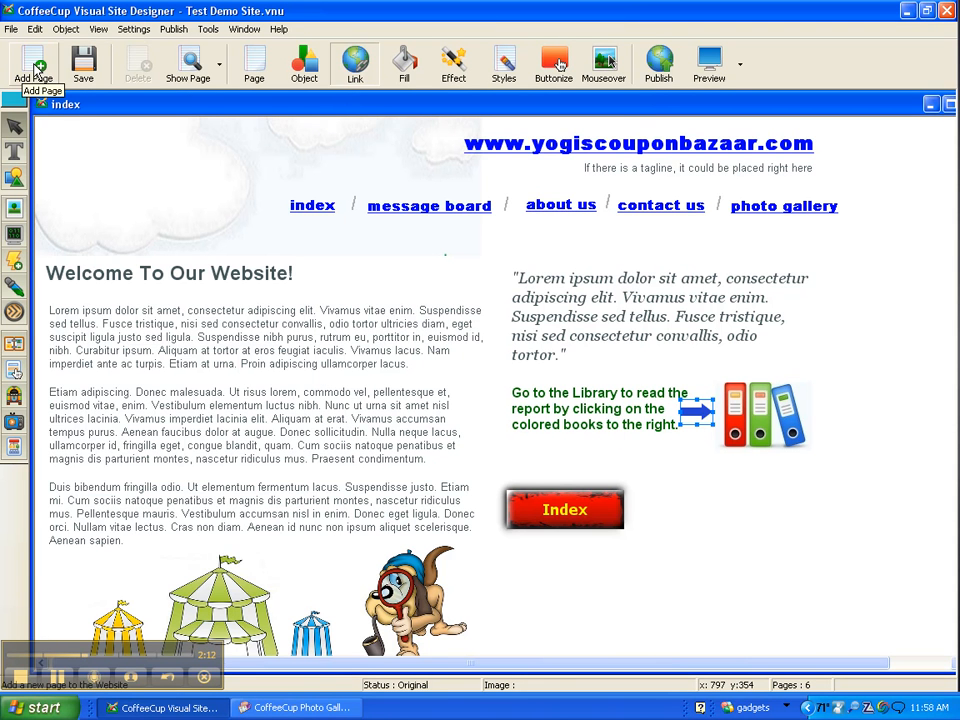
Add a blank page titled 'photogallery' with ID photogallery to the site
{"action": "left_click", "coordinate": [33, 63]}
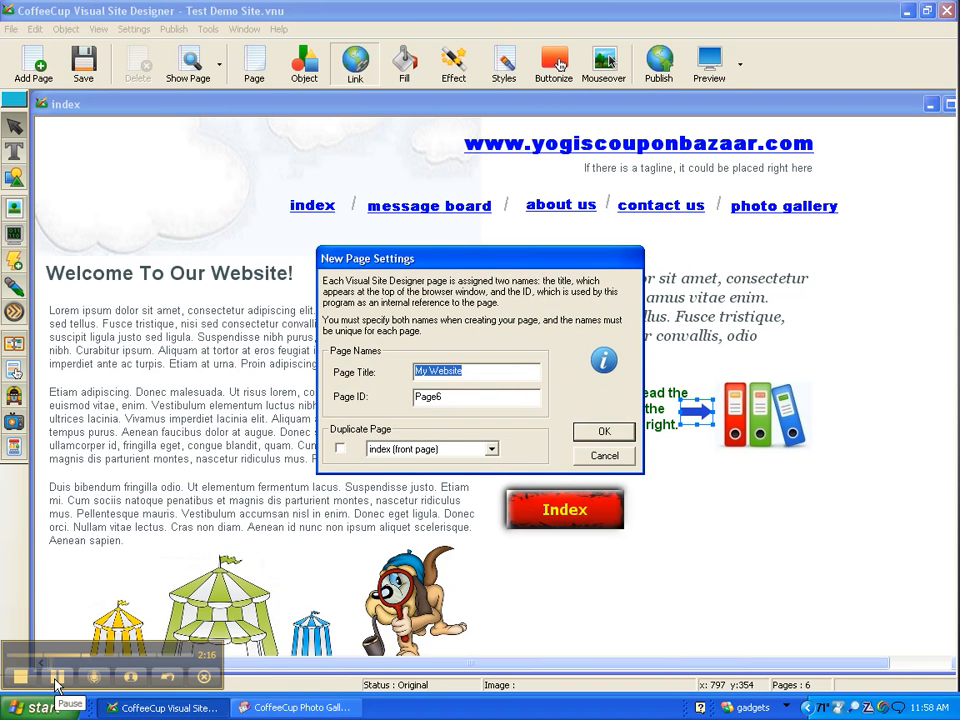
{"action": "left_click", "coordinate": [604, 431]}
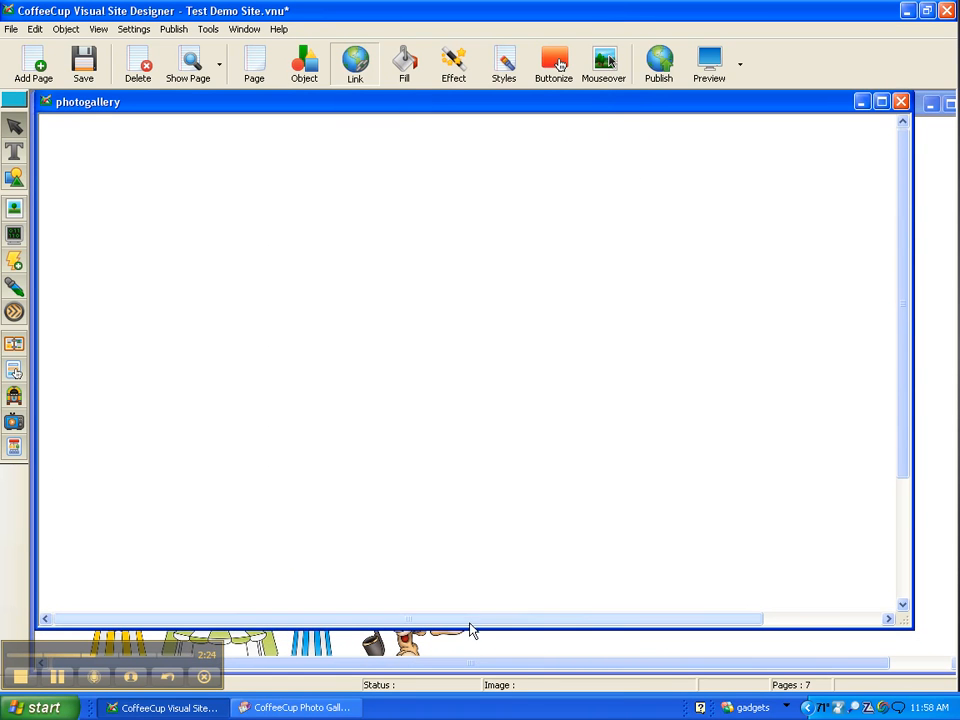
{"action": "mouse_move", "coordinate": [430, 527]}
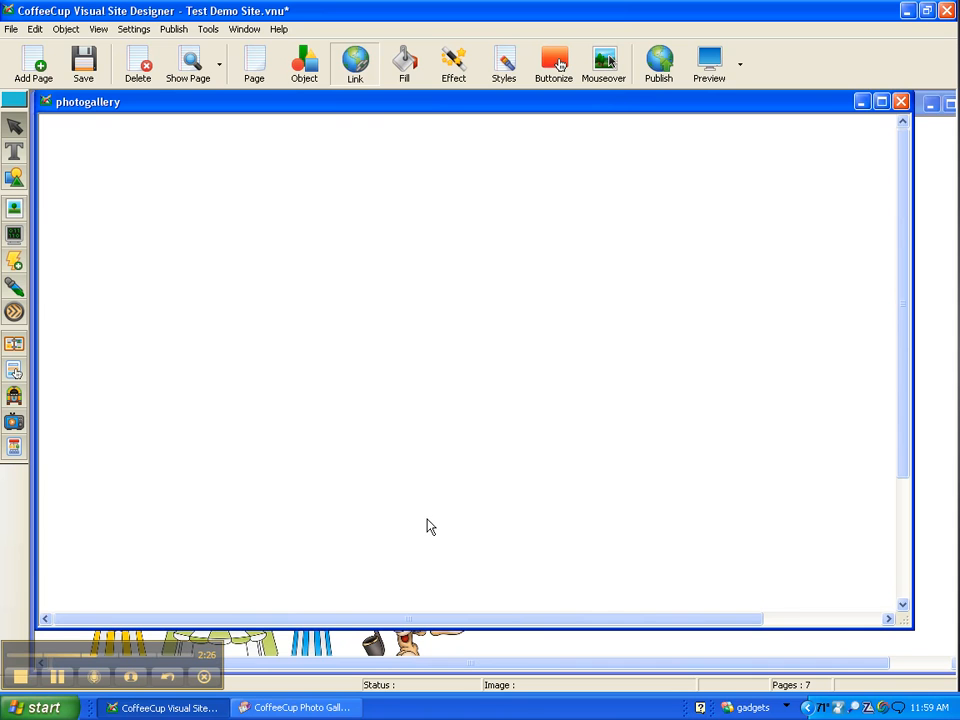
{"action": "mouse_move", "coordinate": [12, 271]}
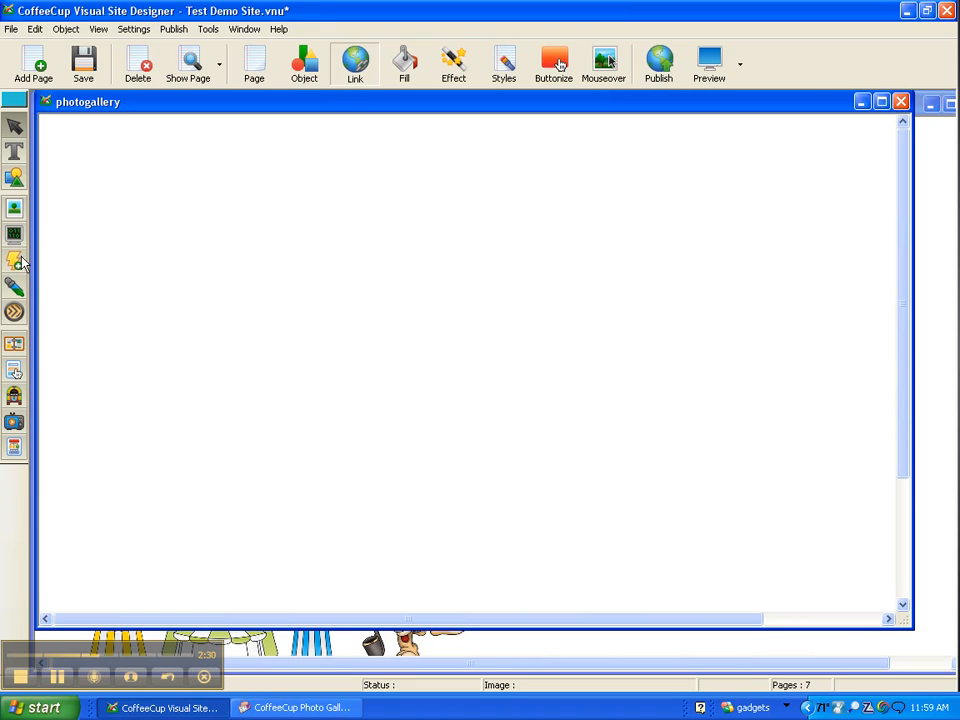
{"action": "mouse_move", "coordinate": [15, 261]}
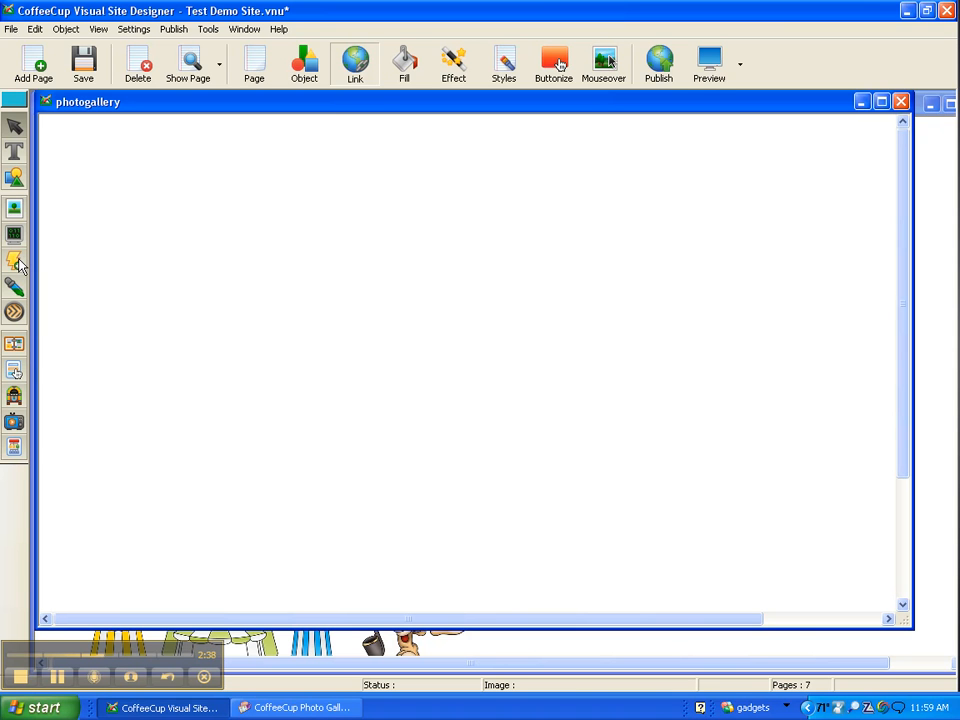
Place the PolaroidPuzzle Flash gallery XML on the photogallery page
{"action": "left_click", "coordinate": [14, 258]}
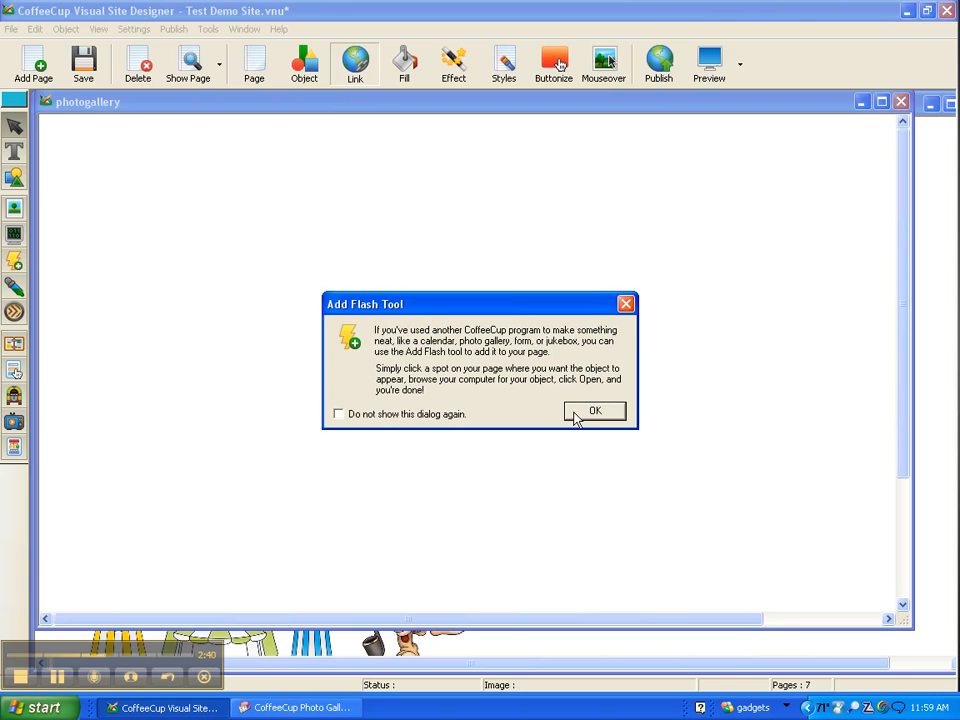
{"action": "left_click", "coordinate": [595, 411]}
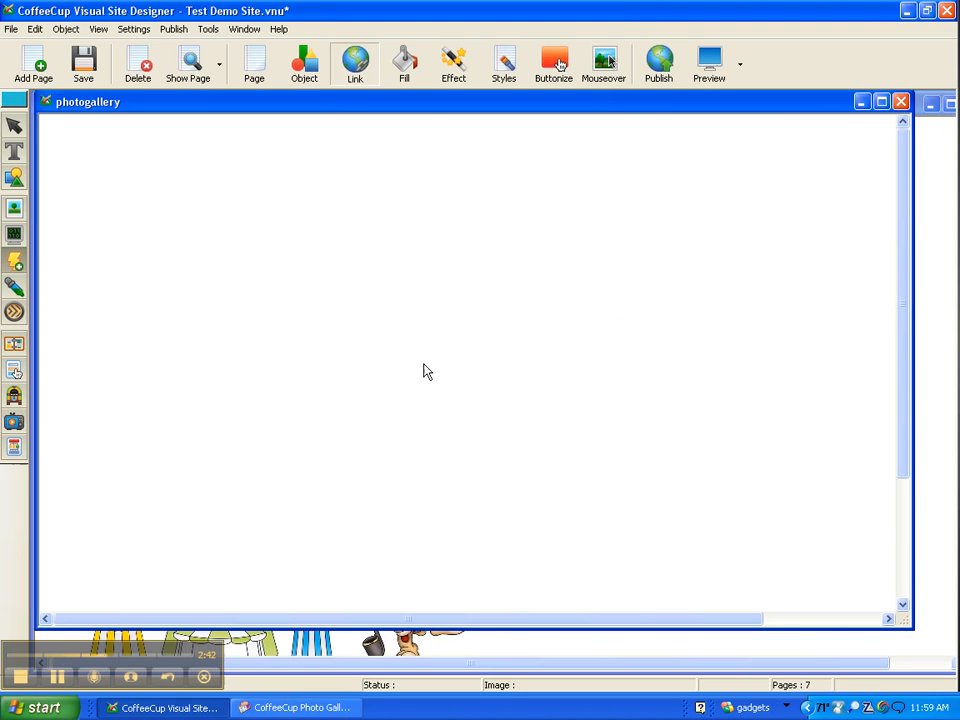
{"action": "mouse_move", "coordinate": [431, 328]}
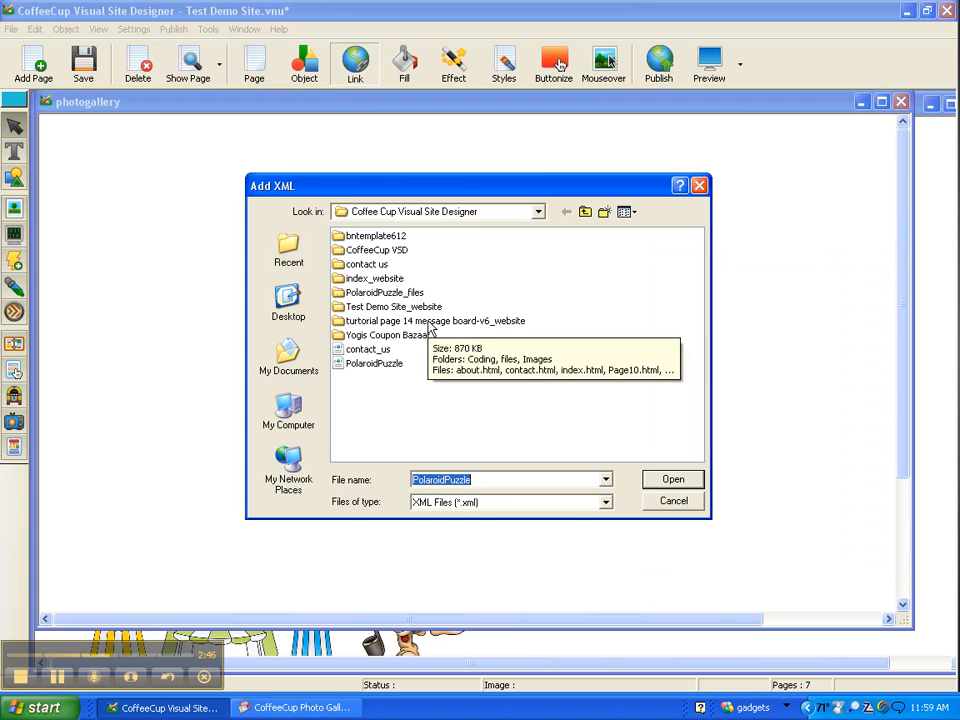
{"action": "left_click", "coordinate": [375, 363]}
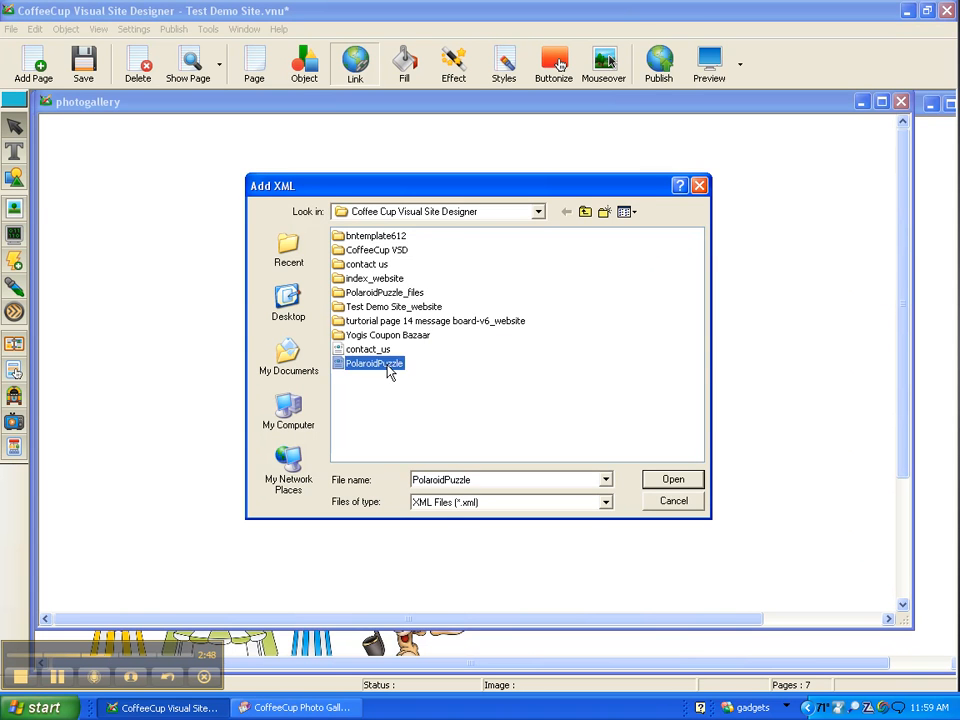
{"action": "left_click", "coordinate": [672, 479]}
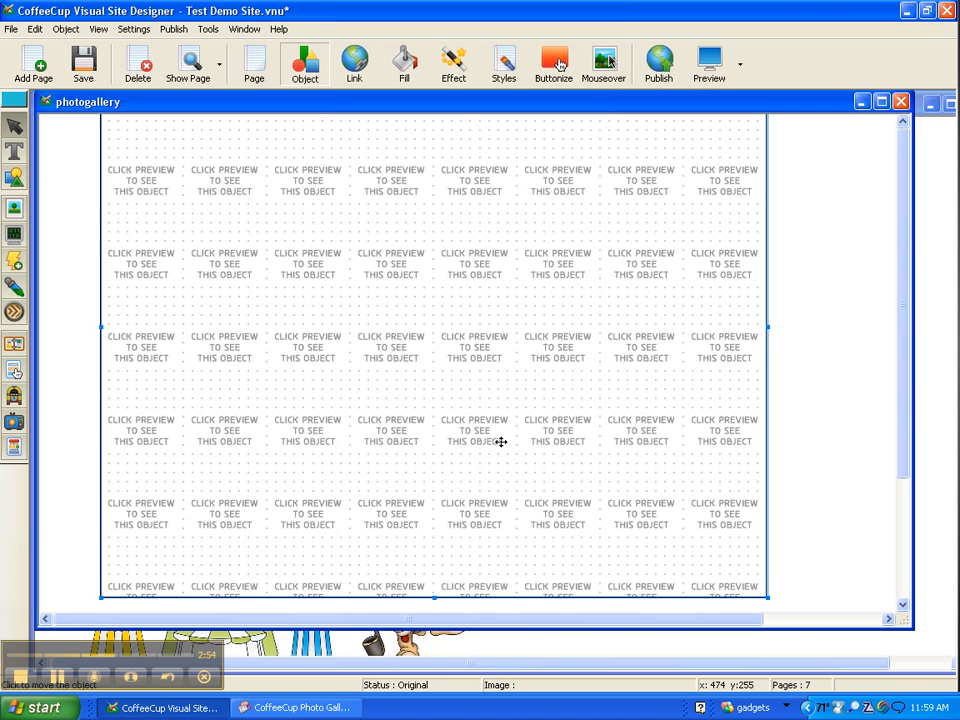
{"action": "mouse_move", "coordinate": [408, 360]}
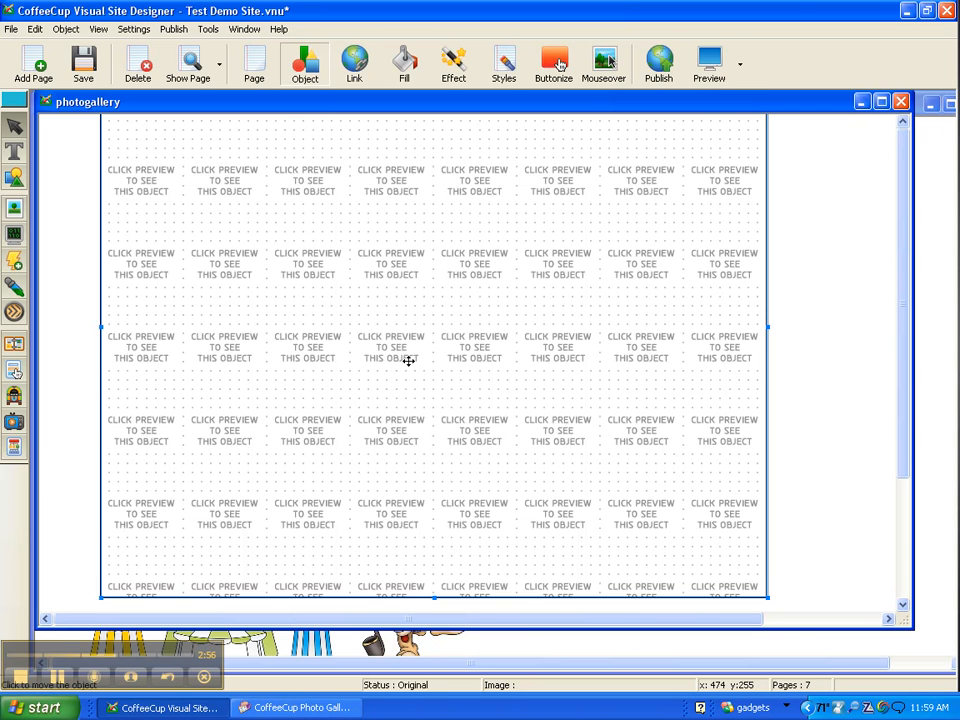
{"action": "mouse_move", "coordinate": [710, 65]}
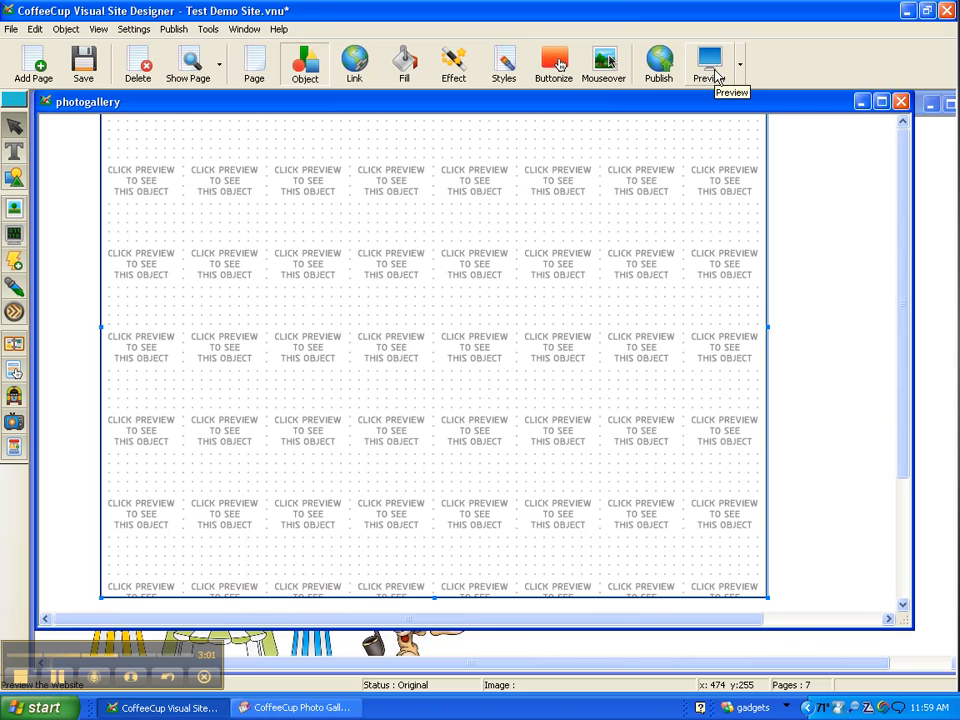
Launch a Firefox browser preview of the photogallery page
{"action": "left_click", "coordinate": [709, 64]}
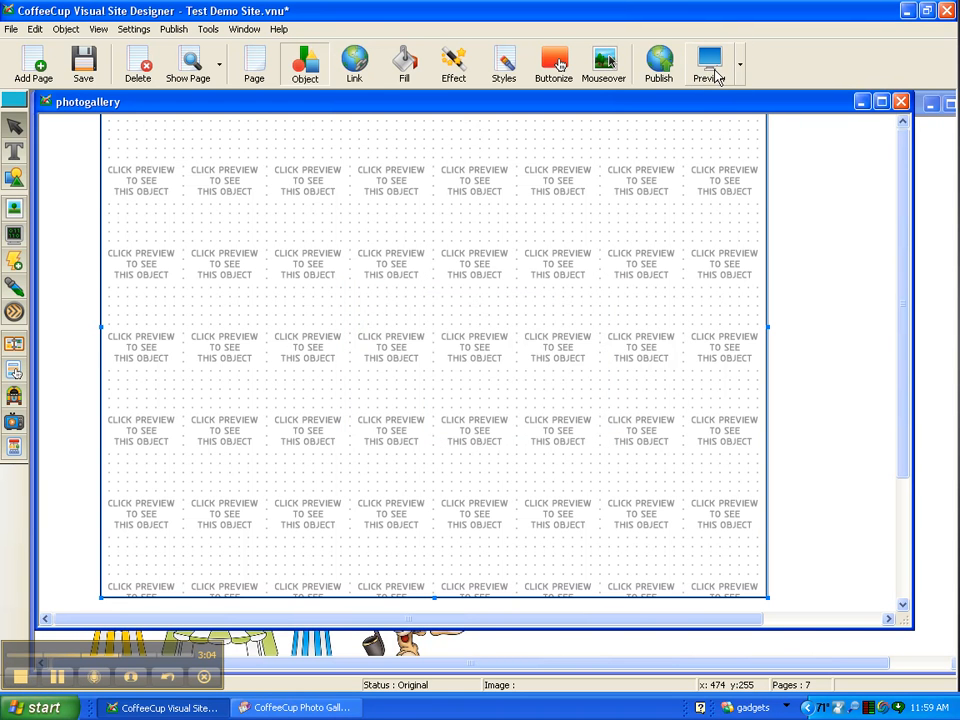
{"action": "left_click", "coordinate": [708, 63]}
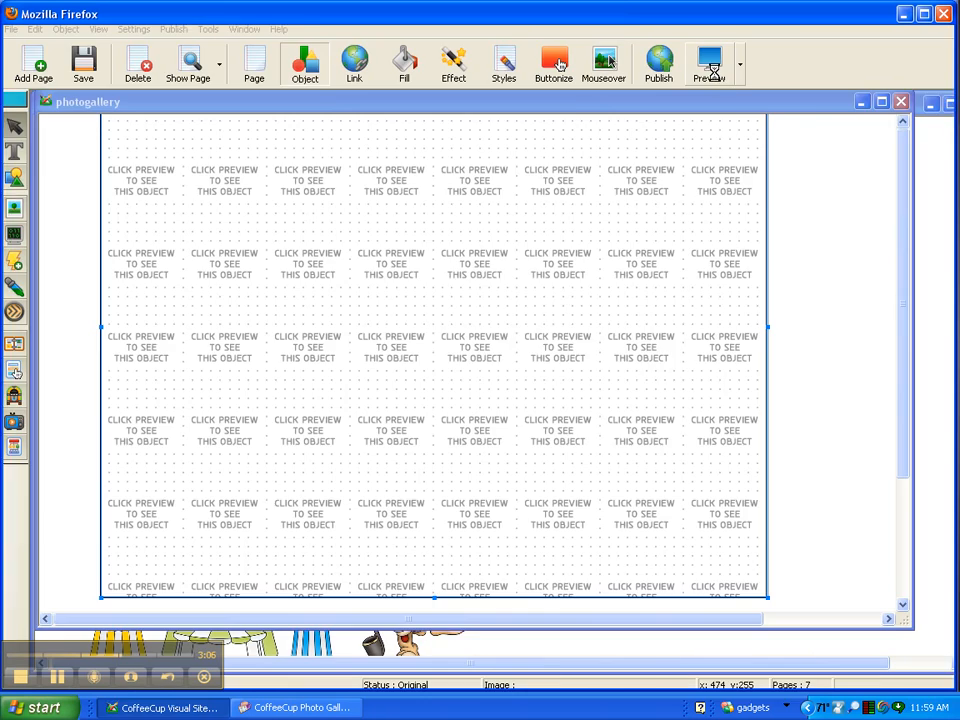
View the Polaroid circus-tent gallery in Firefox and try its thumbnail controls
{"action": "left_click", "coordinate": [708, 63]}
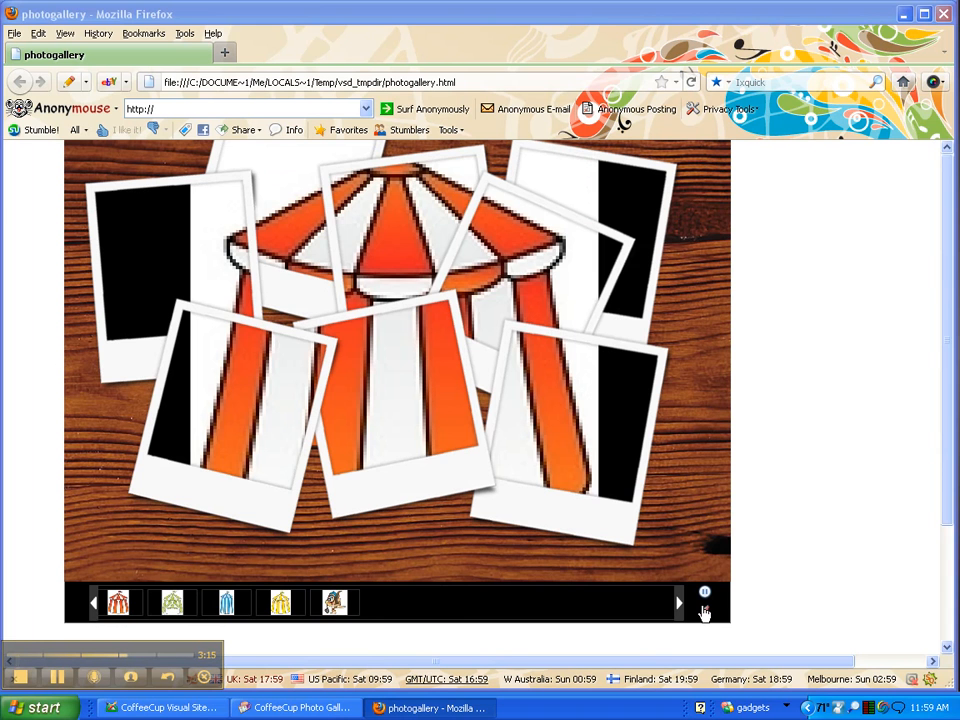
{"action": "left_click", "coordinate": [679, 603]}
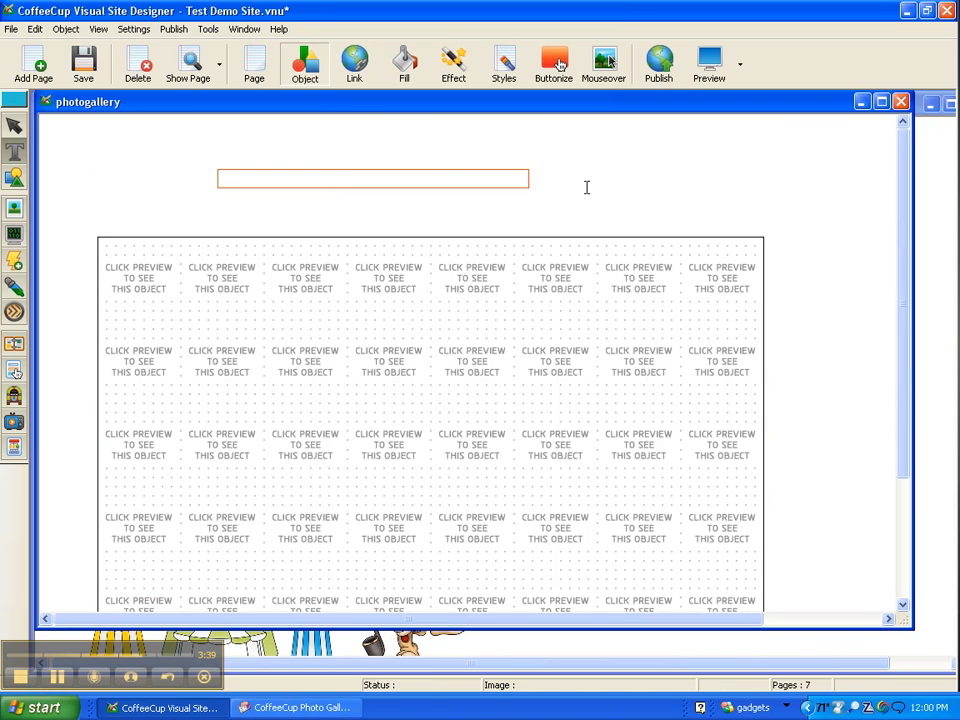
Add a 'Back to the Index' text line above the gallery, linking 'Index'
{"action": "left_click", "coordinate": [370, 178]}
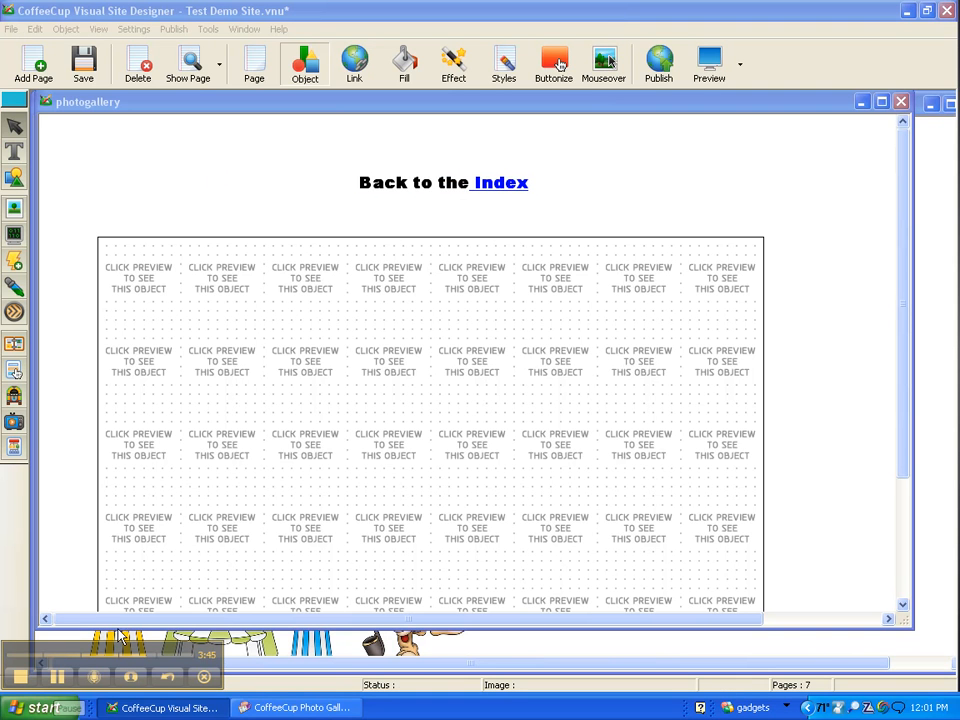
{"action": "mouse_move", "coordinate": [592, 428]}
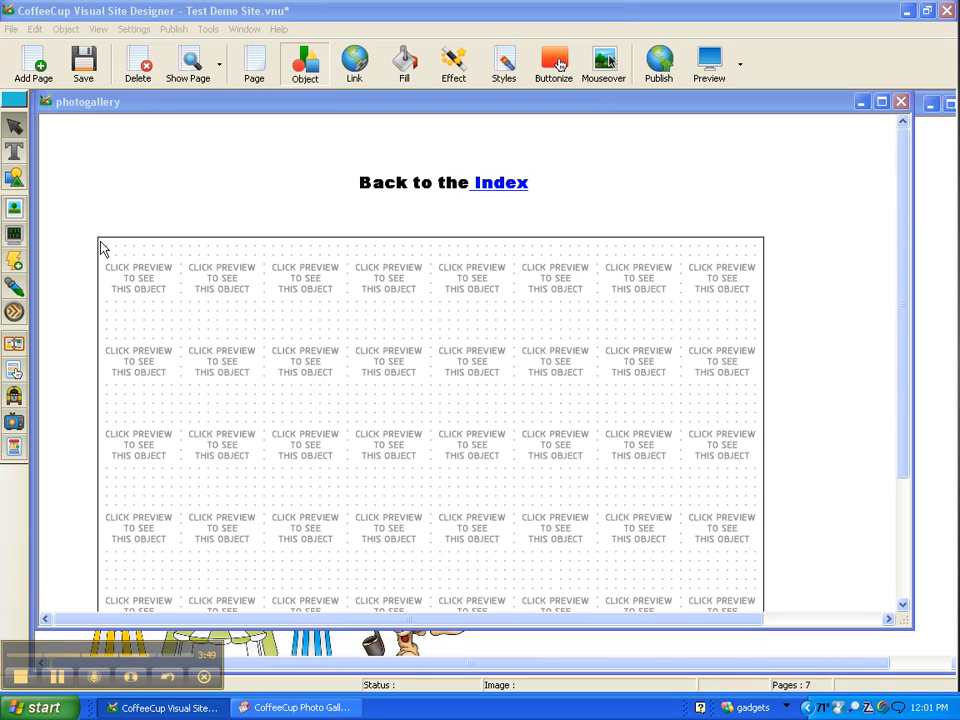
{"action": "mouse_move", "coordinate": [129, 189]}
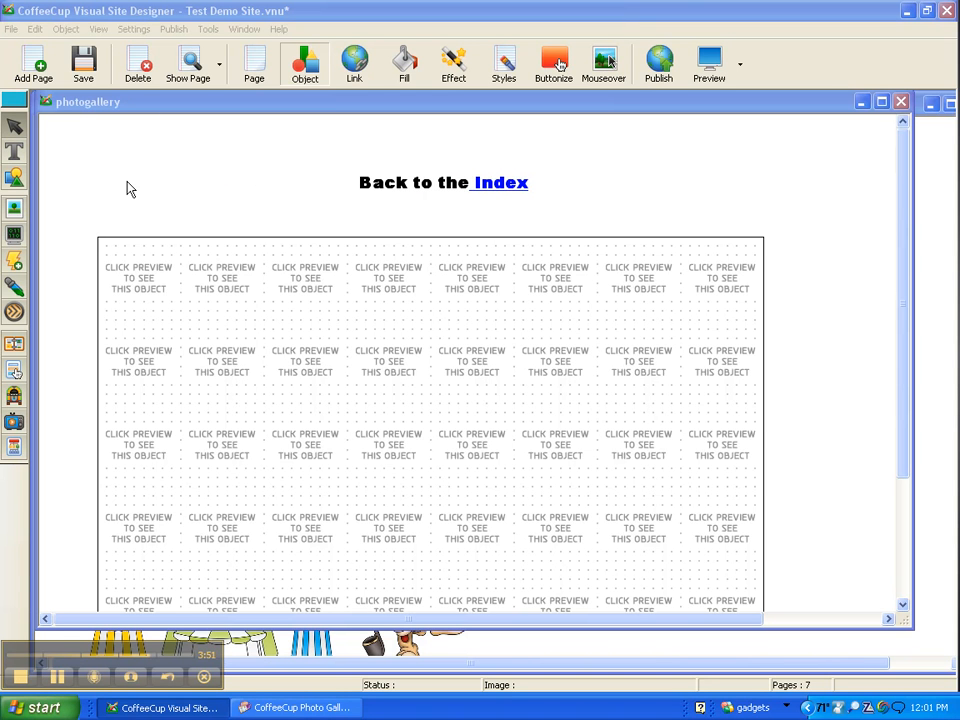